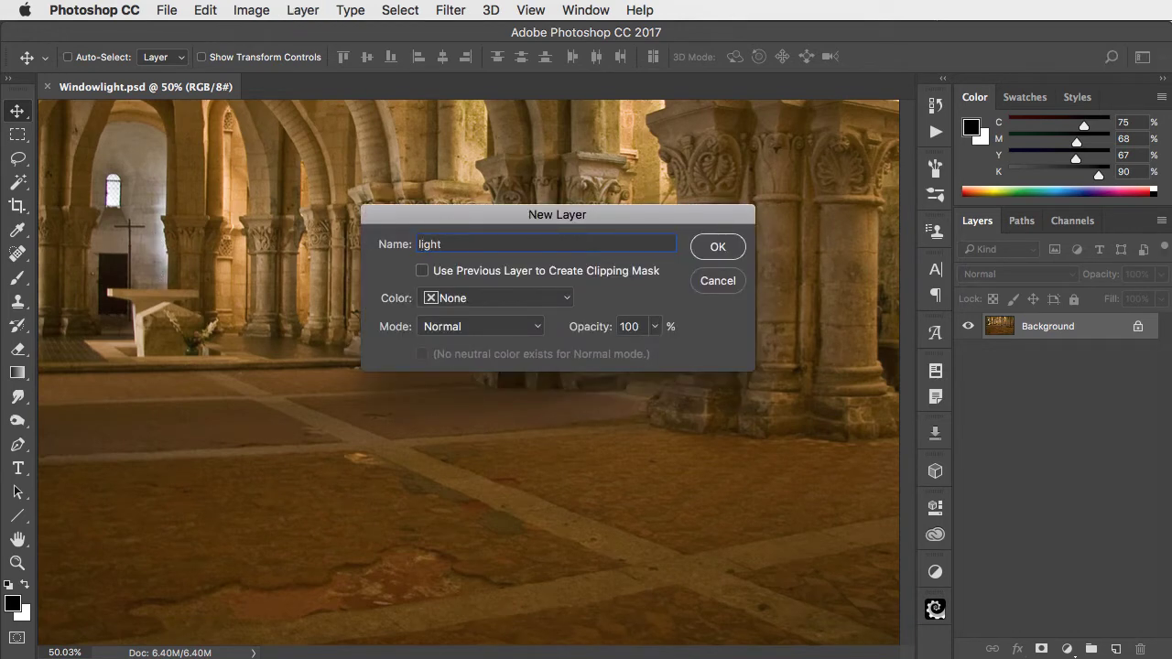
Step: Create the 'light' layer and marquee a wide rectangle across the photo's middle
click(718, 246)
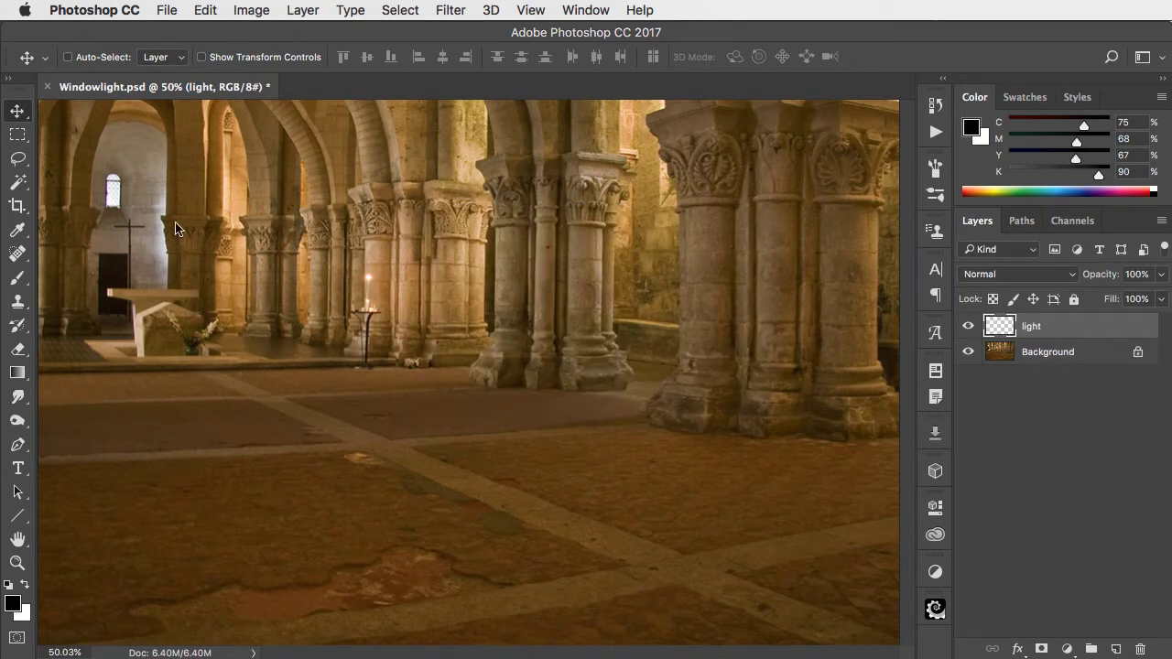
drag(152, 163, 845, 403)
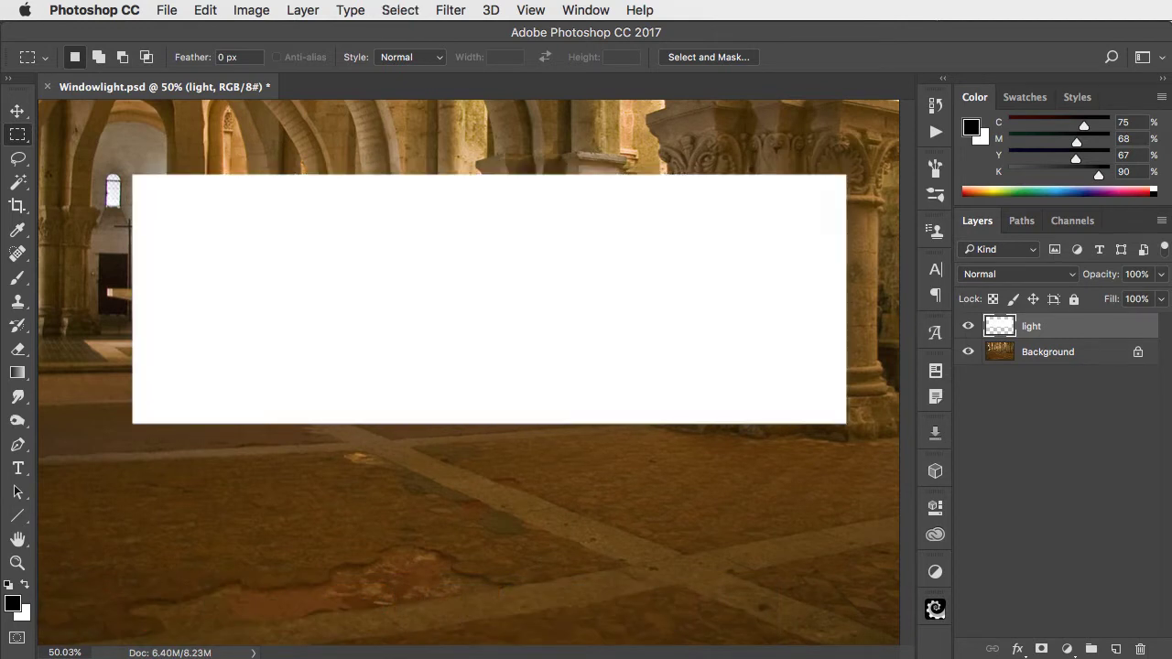
Step: Apply a Gaussian Blur with a 30-pixel radius to the white rectangle
click(449, 10)
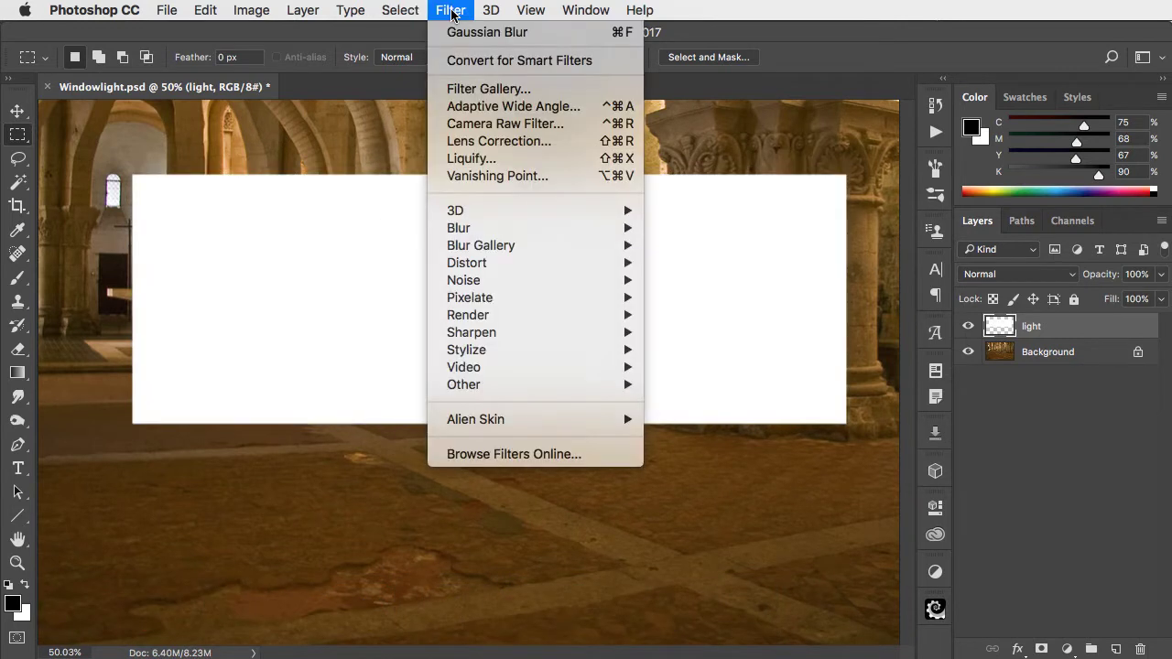
mouse_move(459, 228)
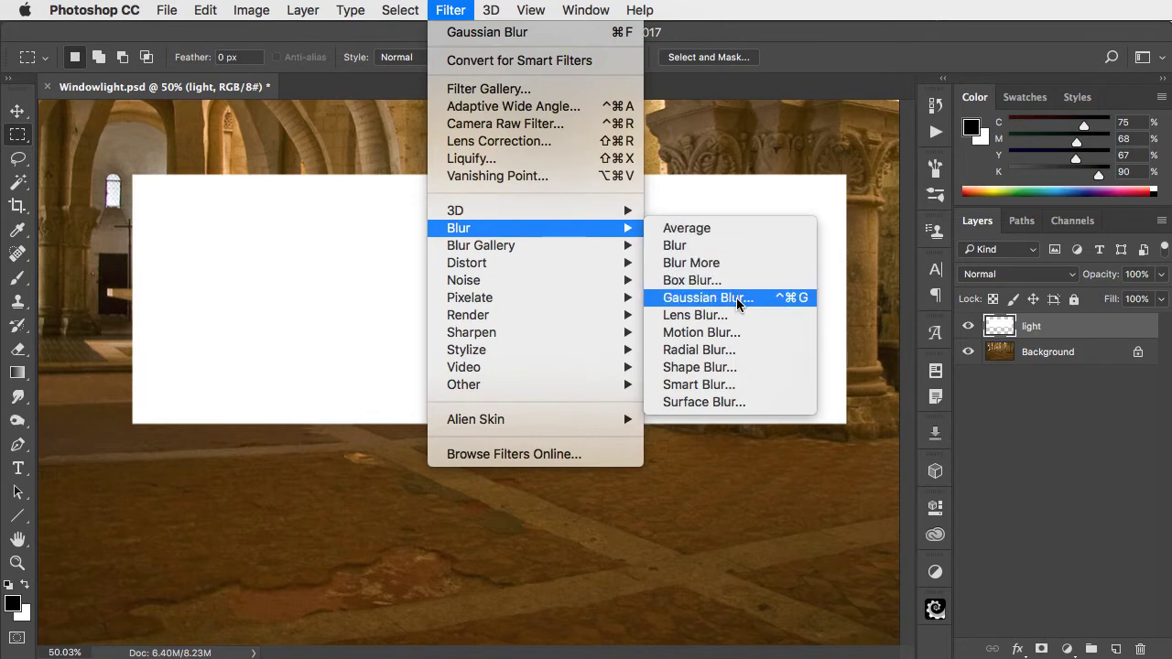
click(707, 297)
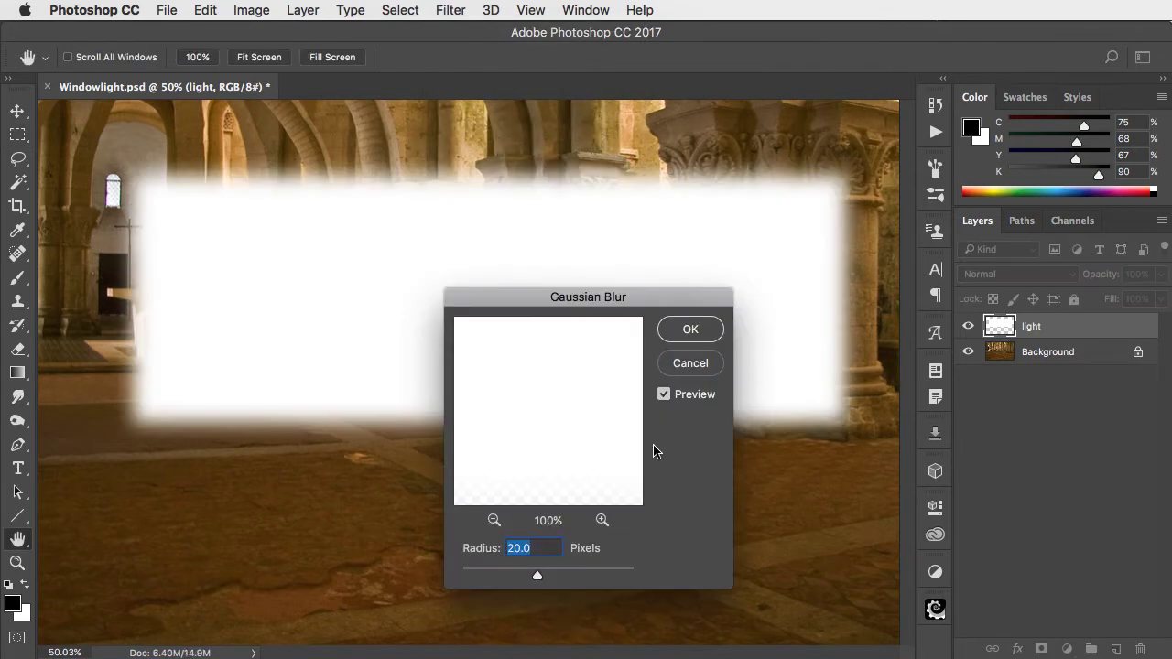
text(30)
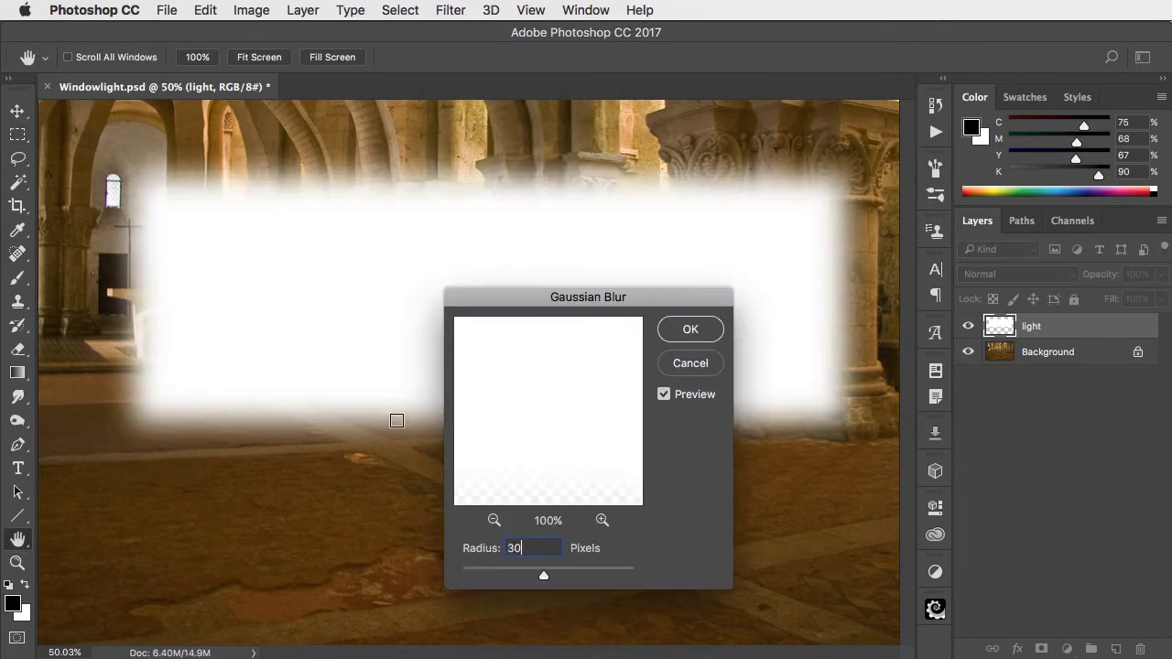
click(690, 329)
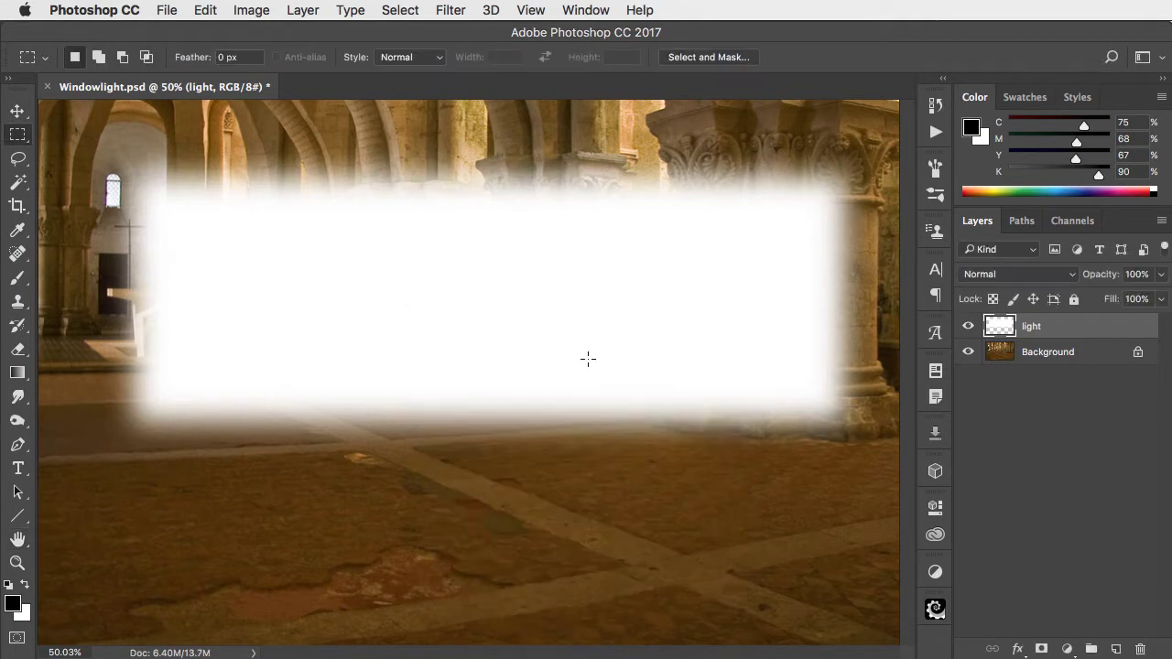
Step: Add a Reveal All layer mask to the light layer
click(303, 10)
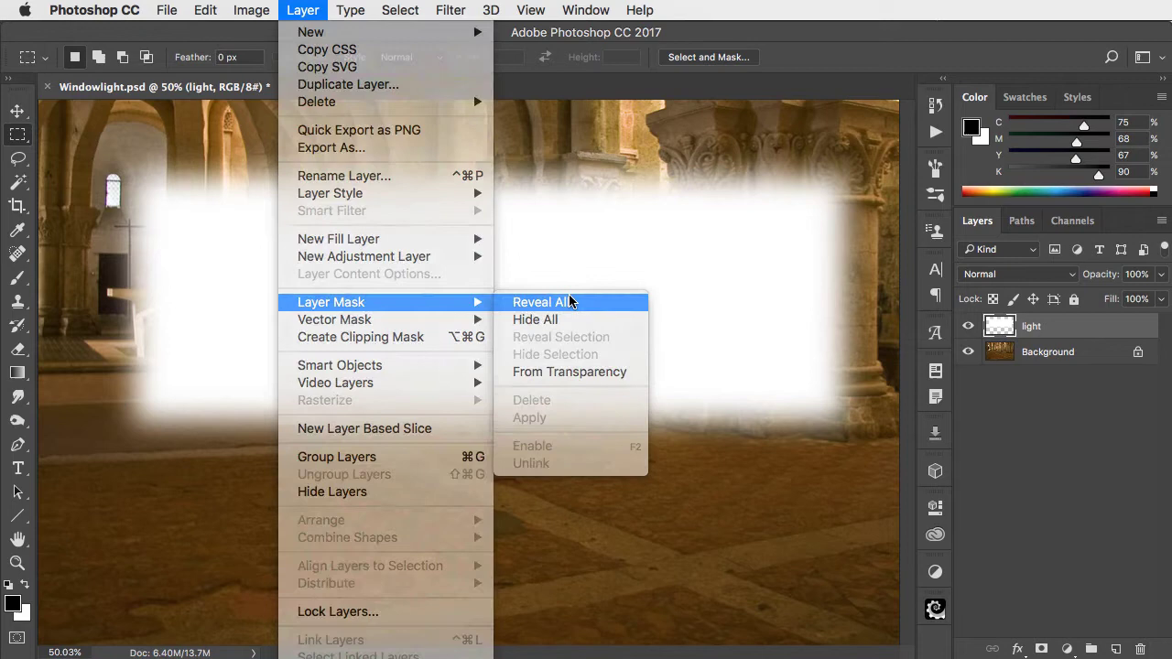
click(541, 302)
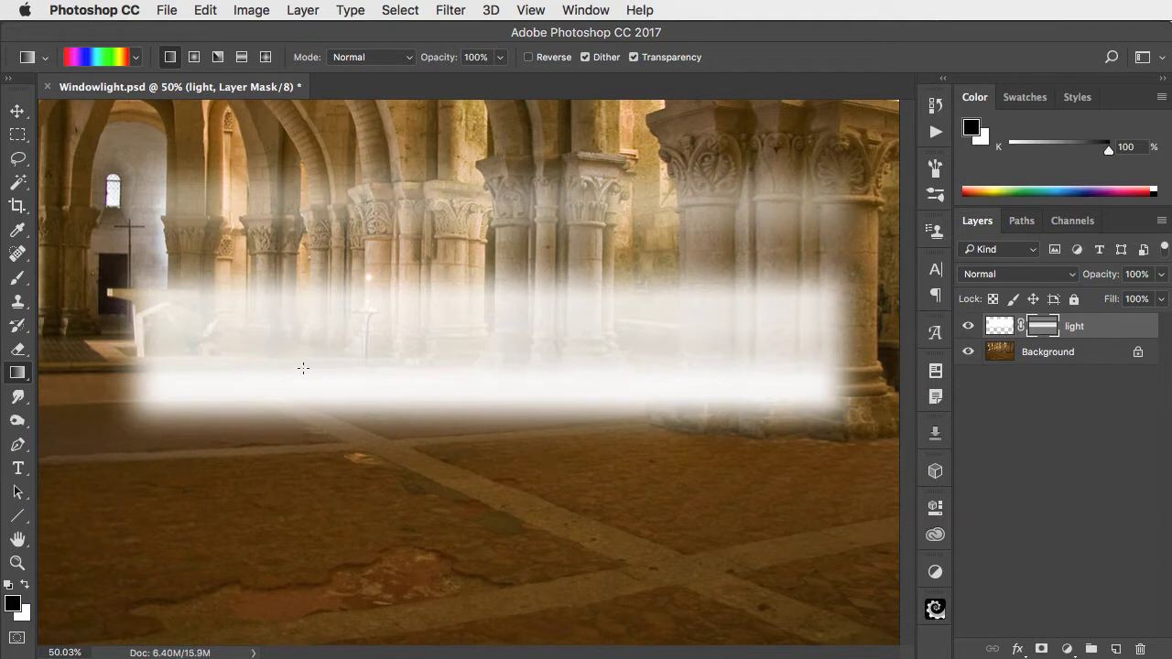
mouse_move(205, 10)
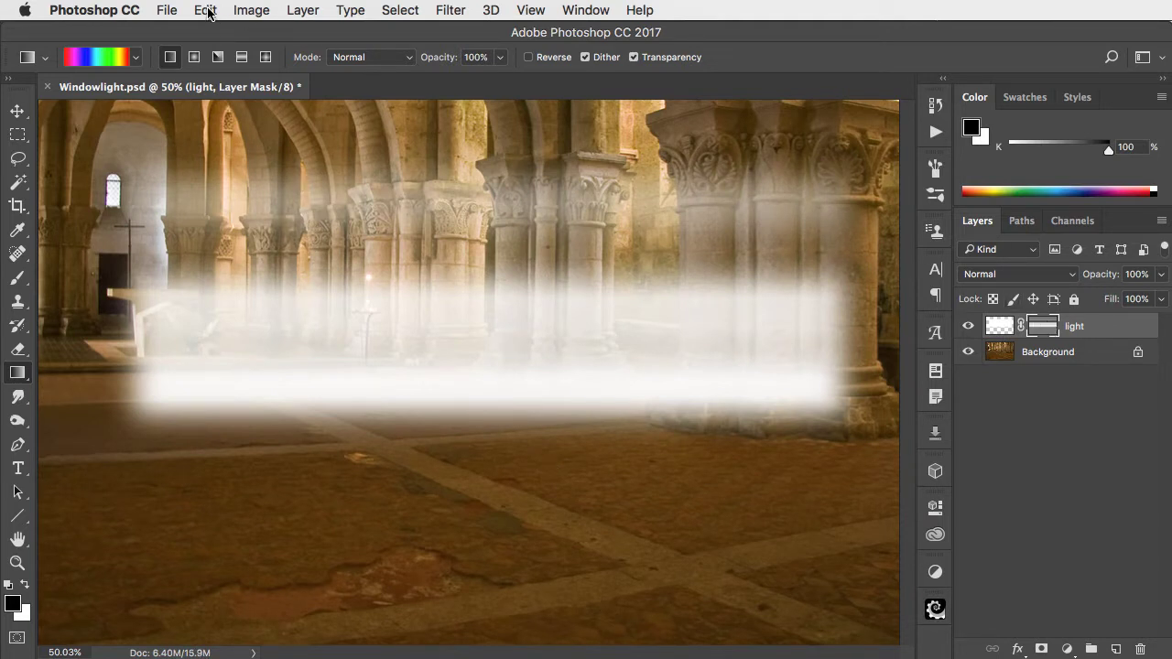
Step: Free Transform the rectangle, tapering its left end and tilting it into a slanted beam
click(205, 10)
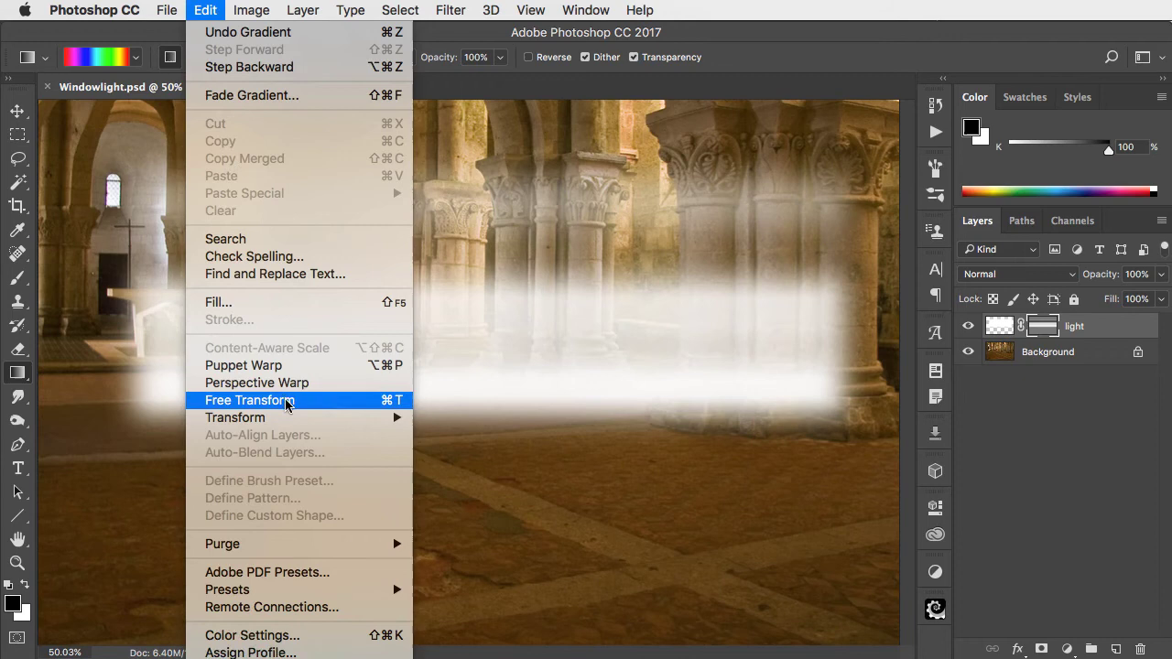
click(248, 400)
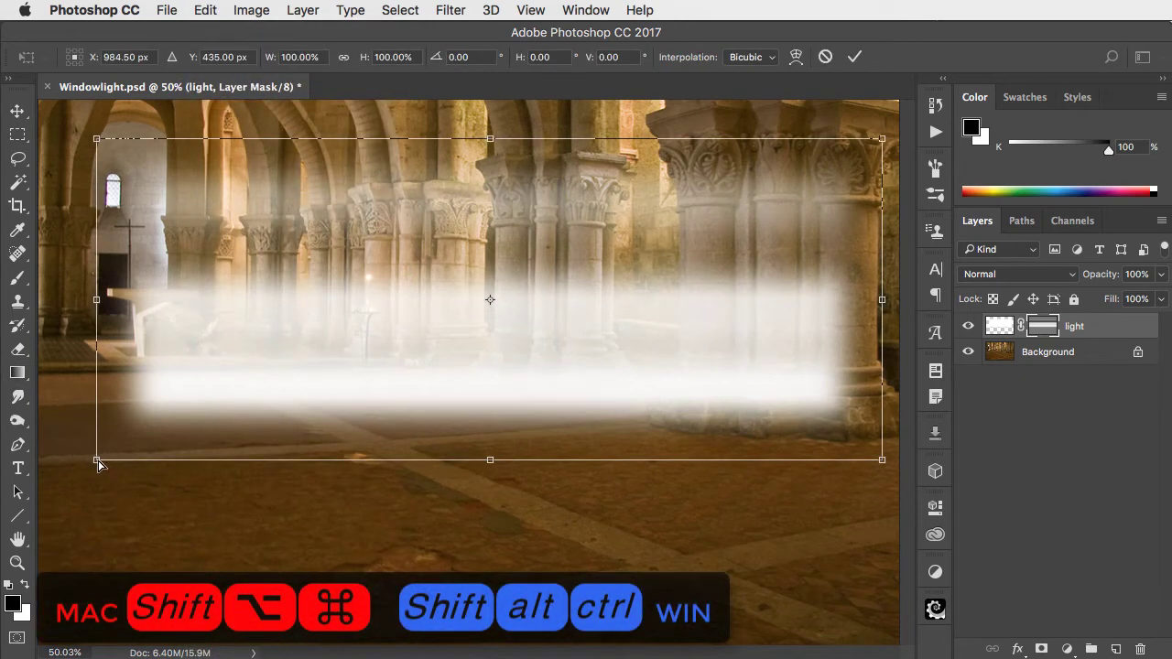
drag(98, 459, 98, 334)
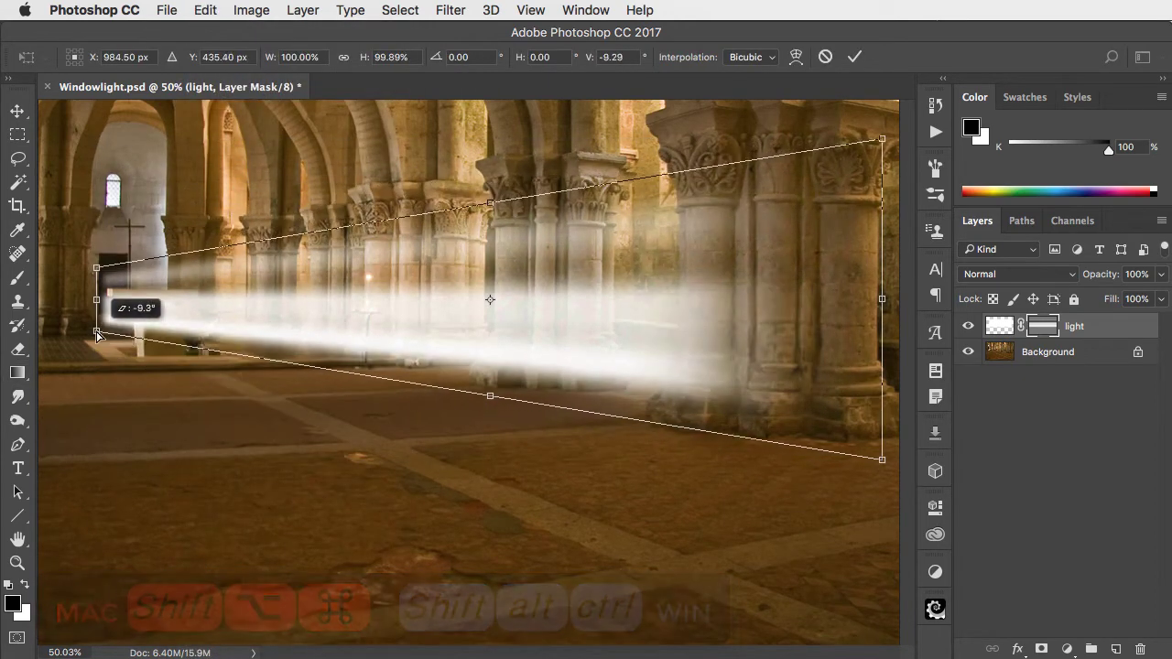
drag(97, 331, 97, 316)
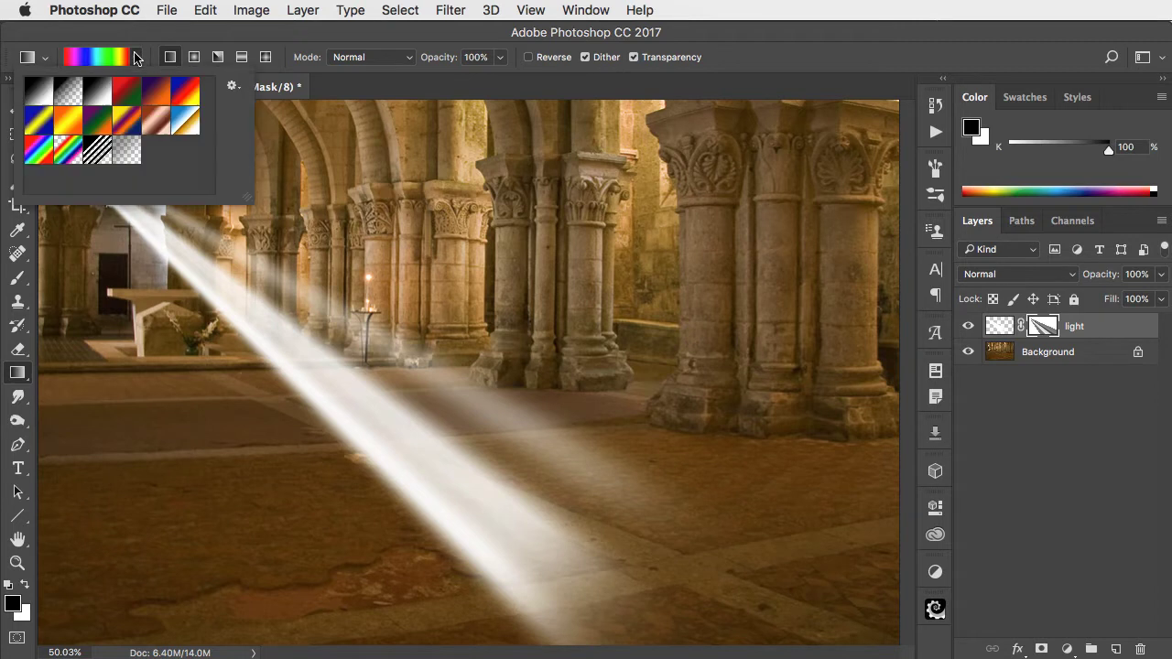
Step: Drag a Foreground to Transparent gradient along the beam's lower end
click(38, 91)
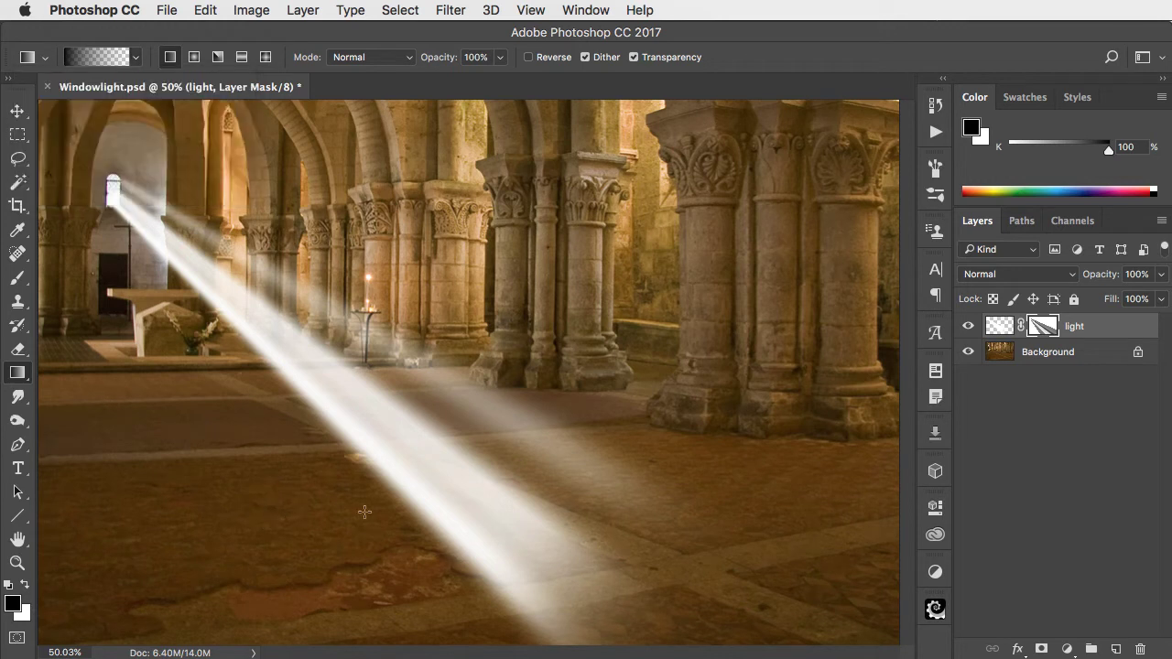
drag(536, 529, 699, 611)
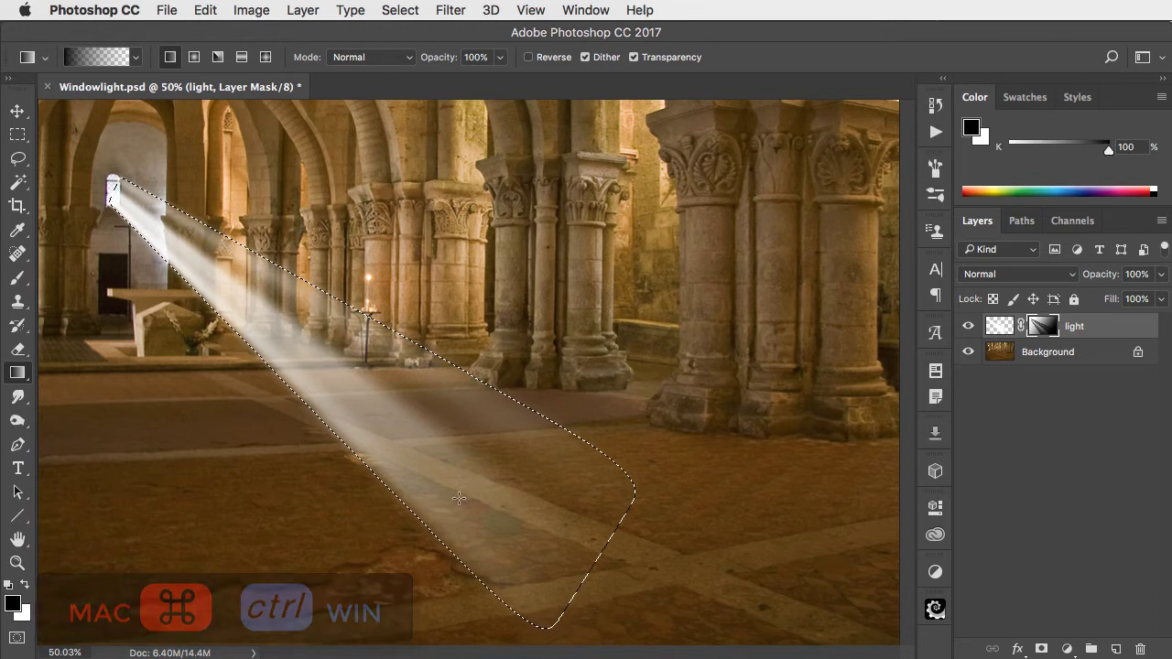
mouse_move(846, 343)
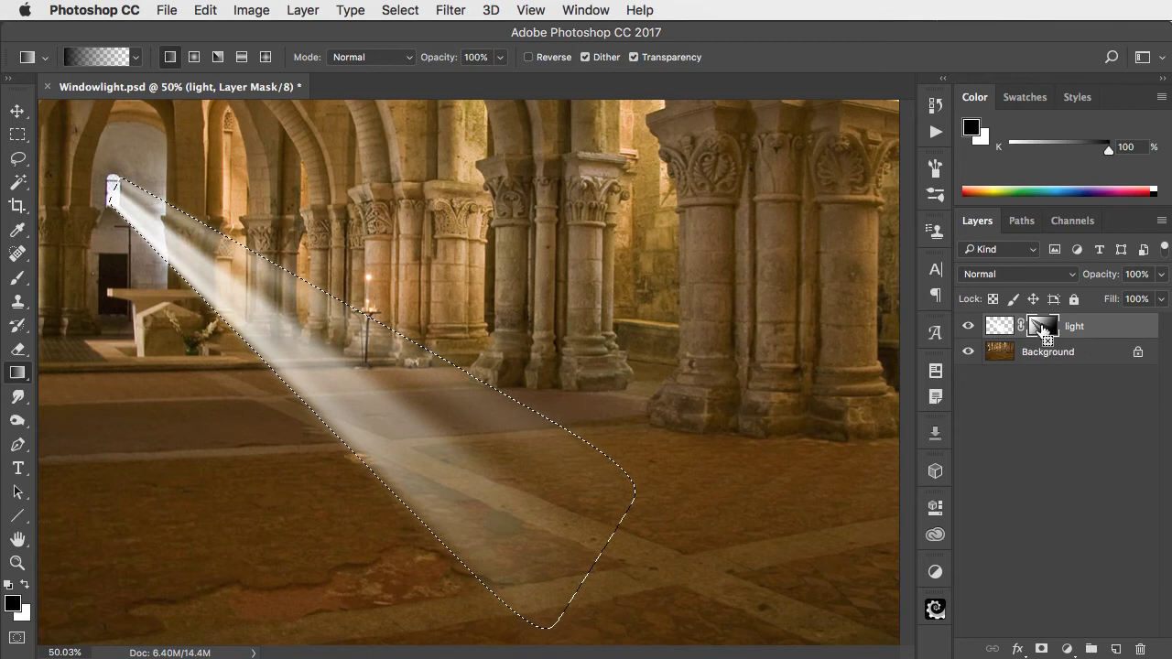
Step: Load the beam's mask as a selection and begin a Curves adjustment
click(400, 10)
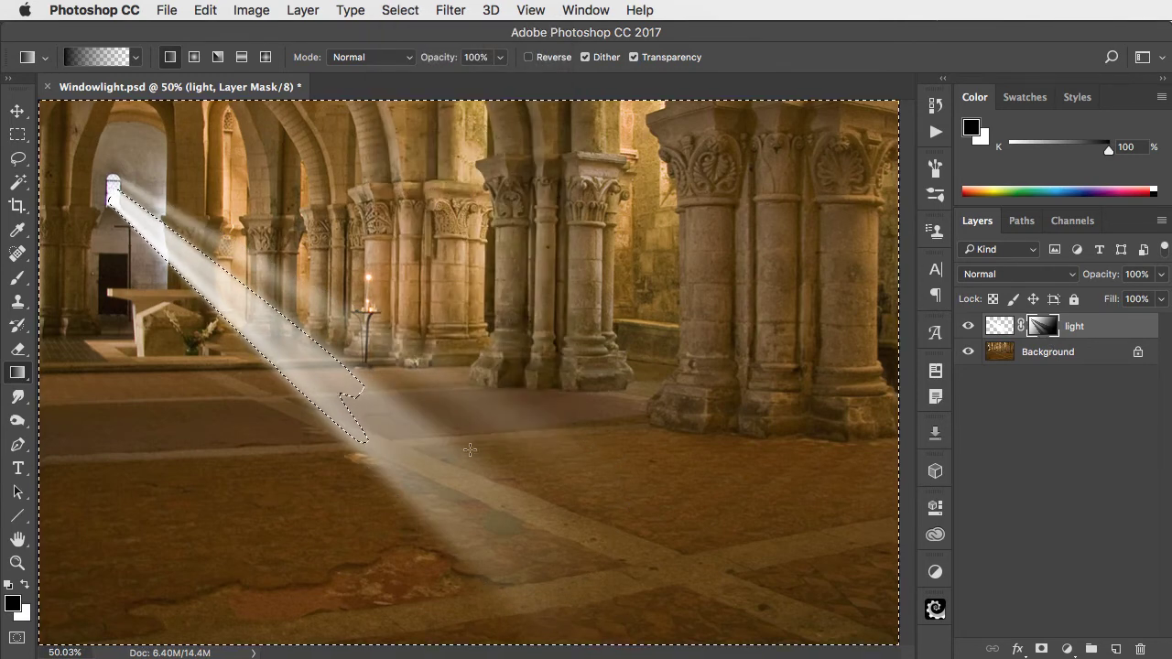
click(303, 10)
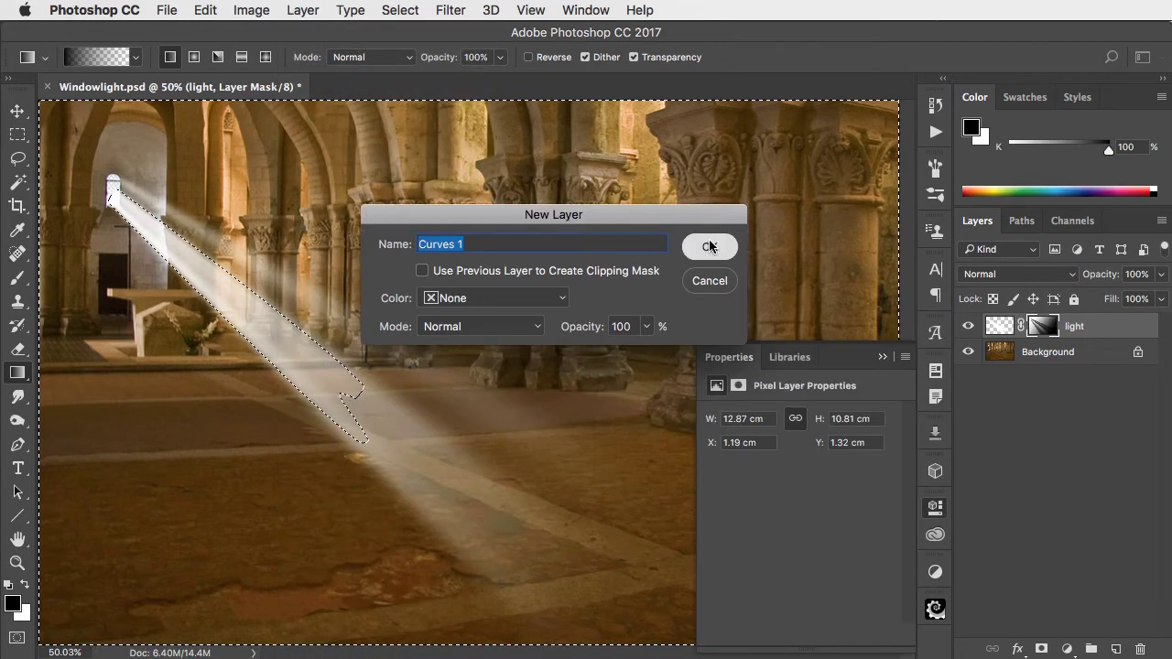
Step: Confirm the Curves 1 layer and pull the curve down to darken the room
click(710, 246)
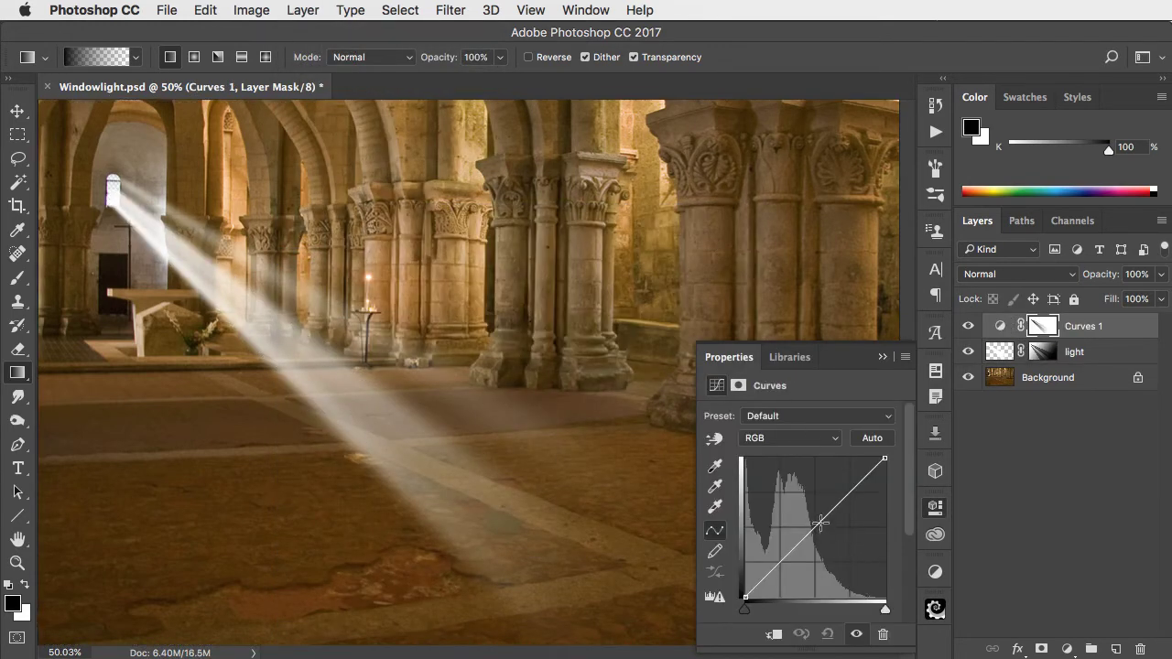
drag(819, 525, 829, 535)
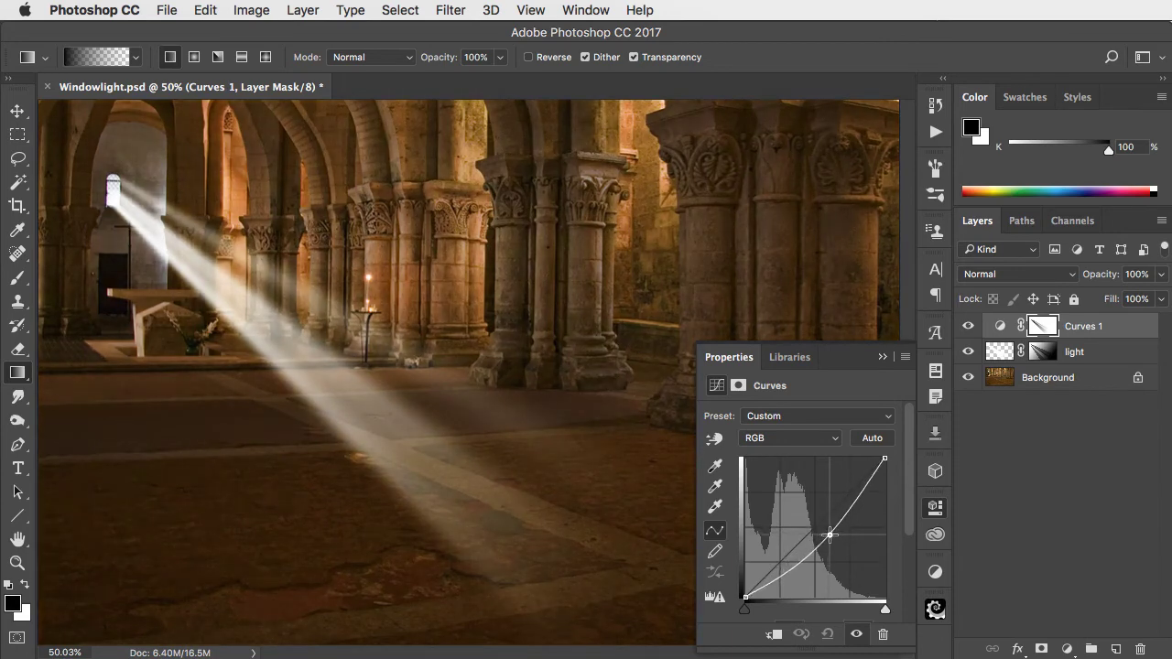